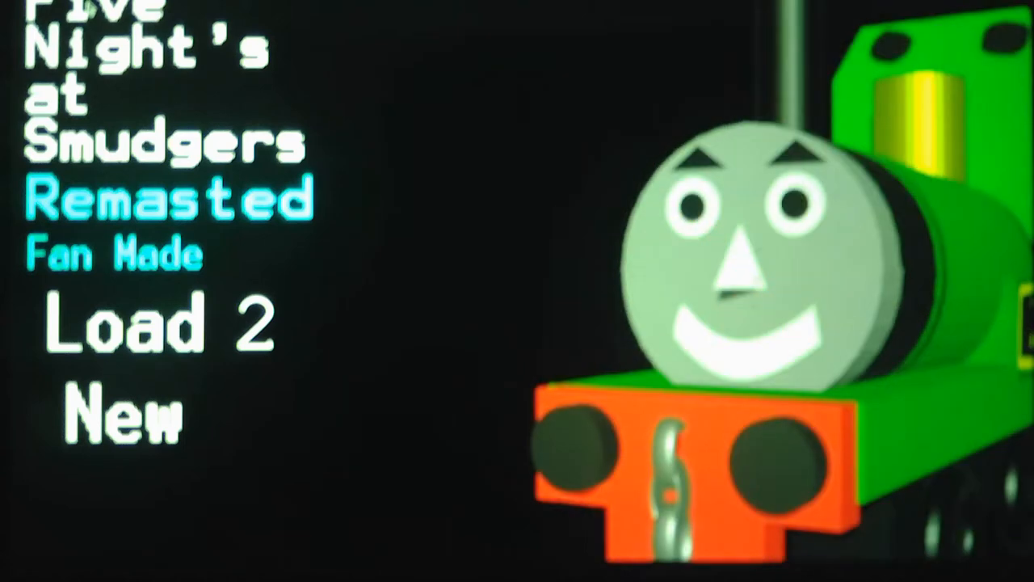
pyautogui.moveTo(470, 96)
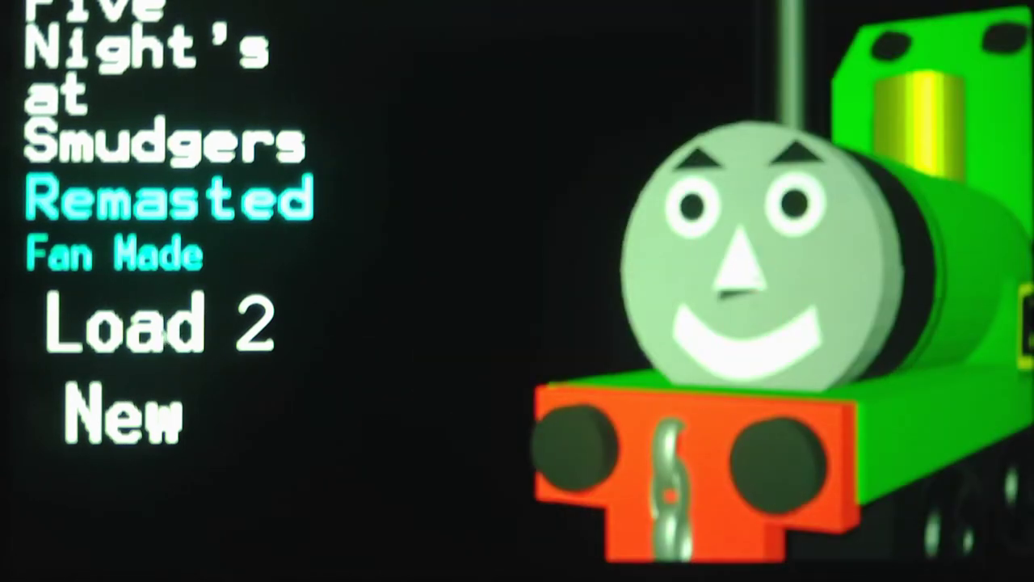
# Step: Continue the saved game into Night 2, check the Coal mines camera, then lower the monitor to watch the office
pyautogui.click(155, 326)
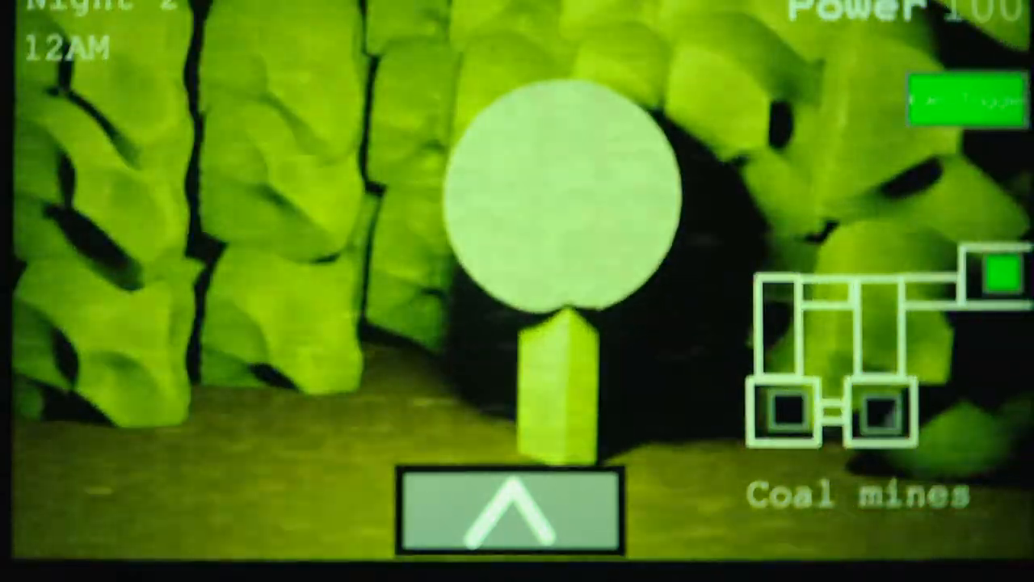
pyautogui.click(873, 412)
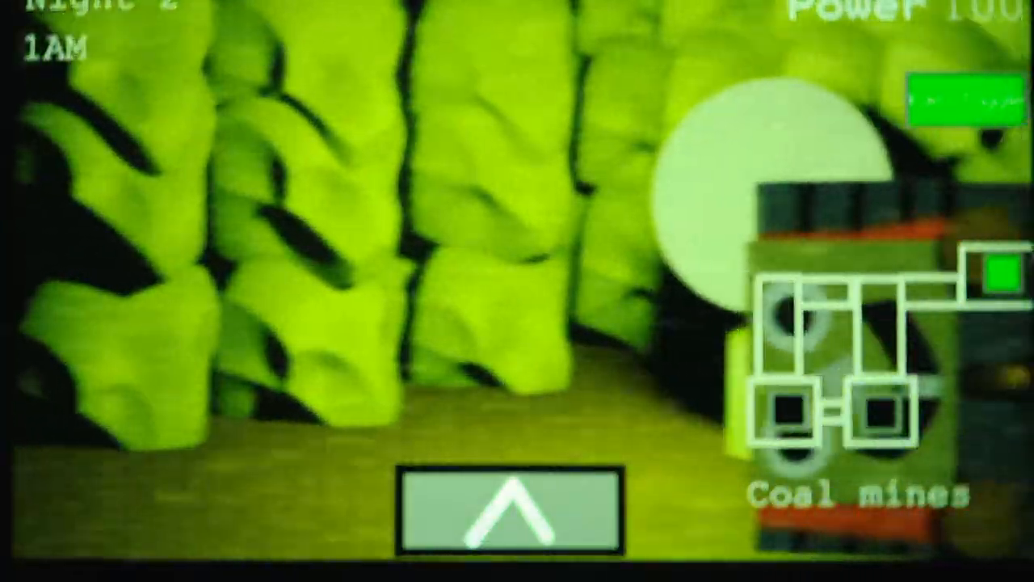
pyautogui.click(509, 514)
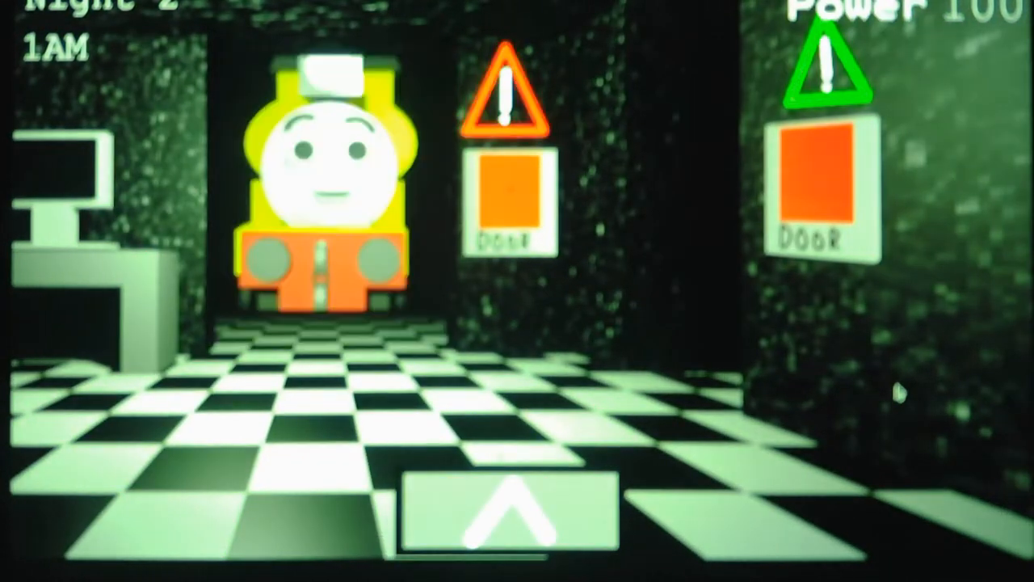
# Step: Watch the Coal mines camera and the left doorway through 3AM, keeping the left door shut
pyautogui.click(511, 197)
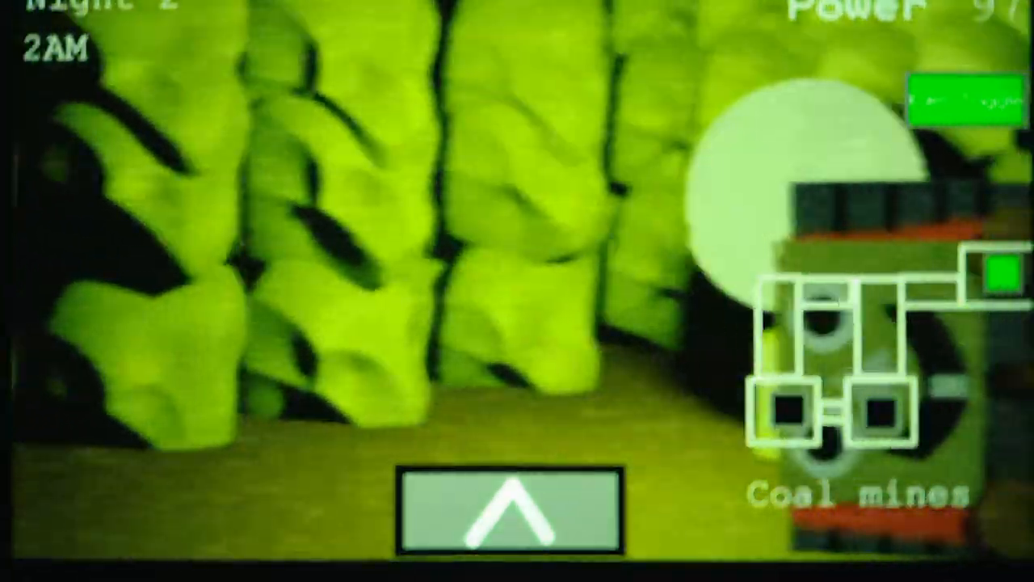
pyautogui.click(509, 514)
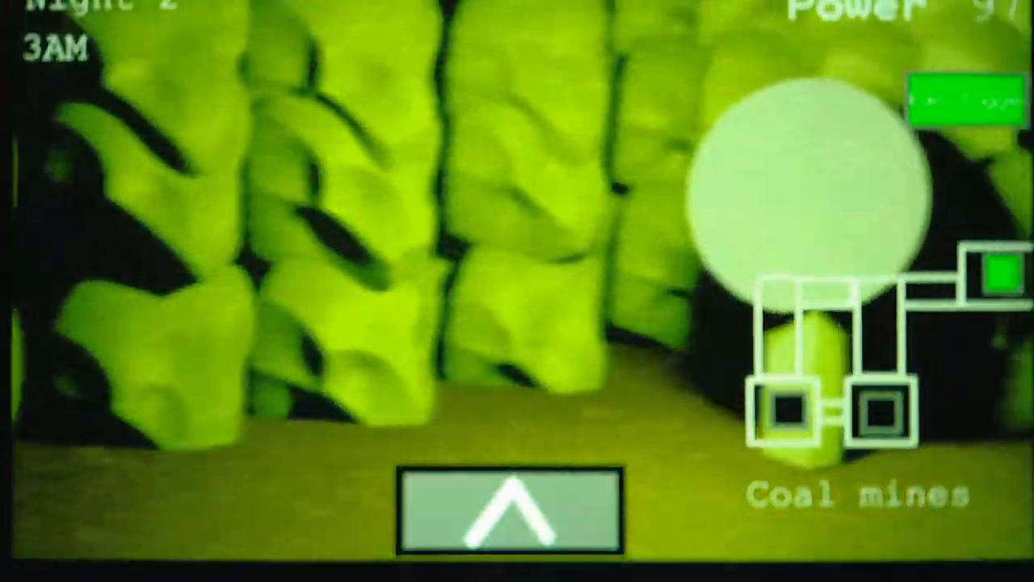
pyautogui.click(873, 407)
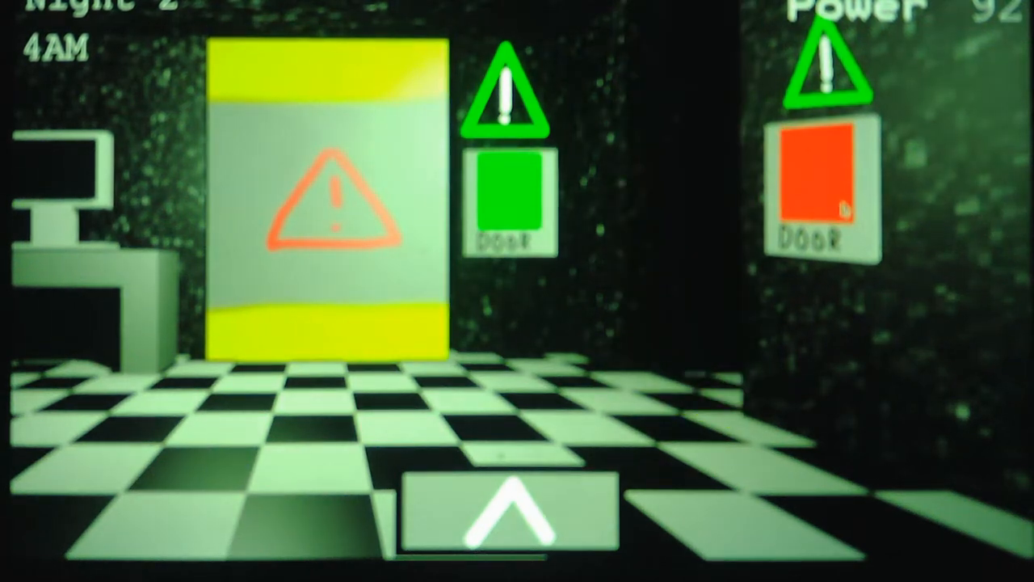
# Step: Reopen the left office door and check the Coal mines camera where an engine has arrived
pyautogui.click(509, 514)
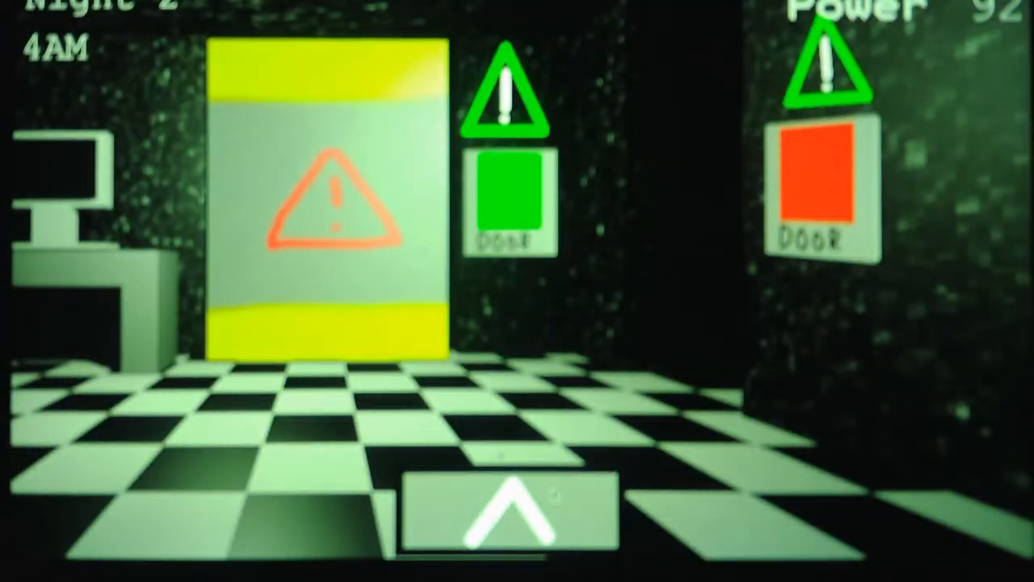
pyautogui.click(510, 195)
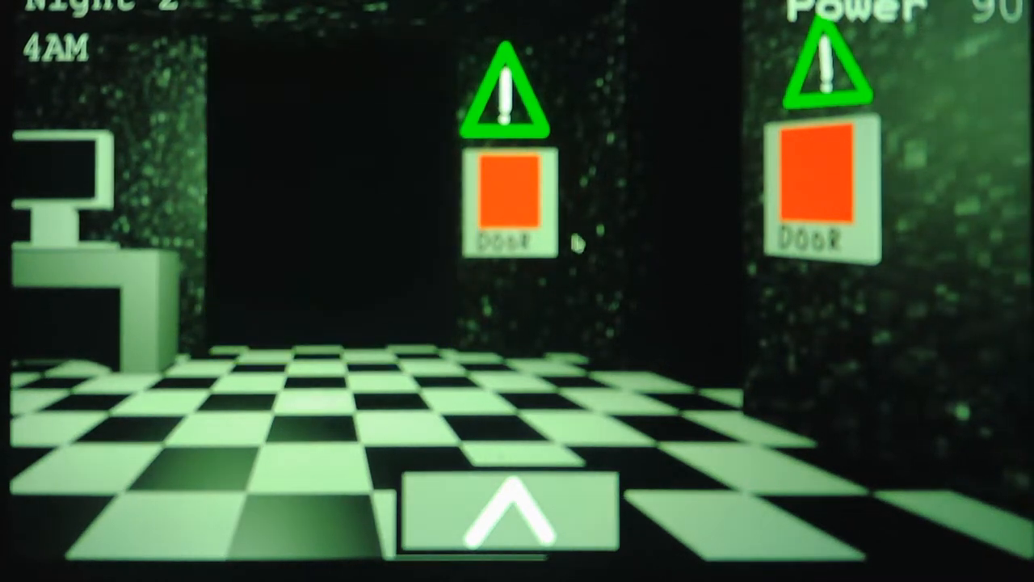
pyautogui.click(508, 513)
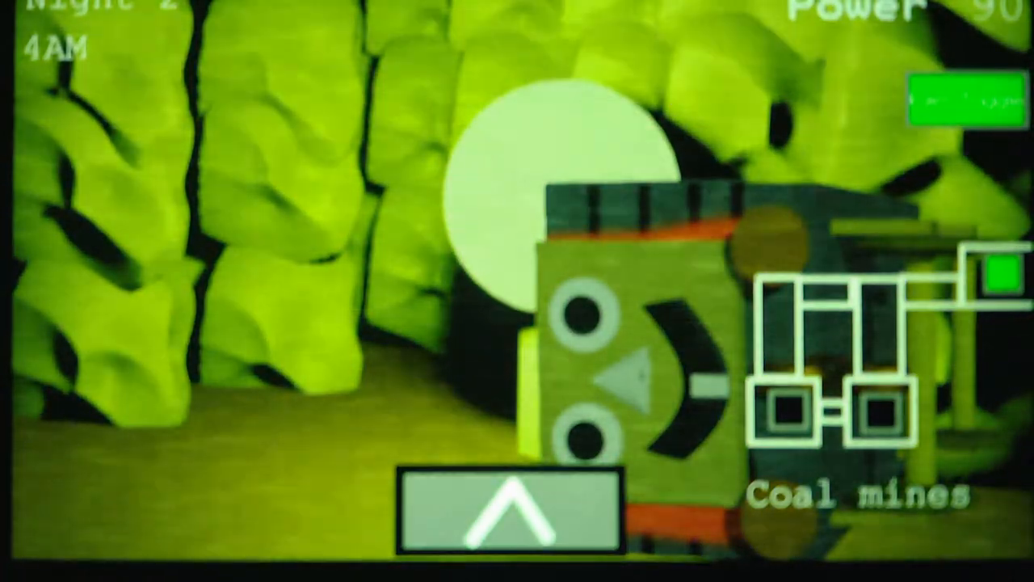
pyautogui.click(507, 509)
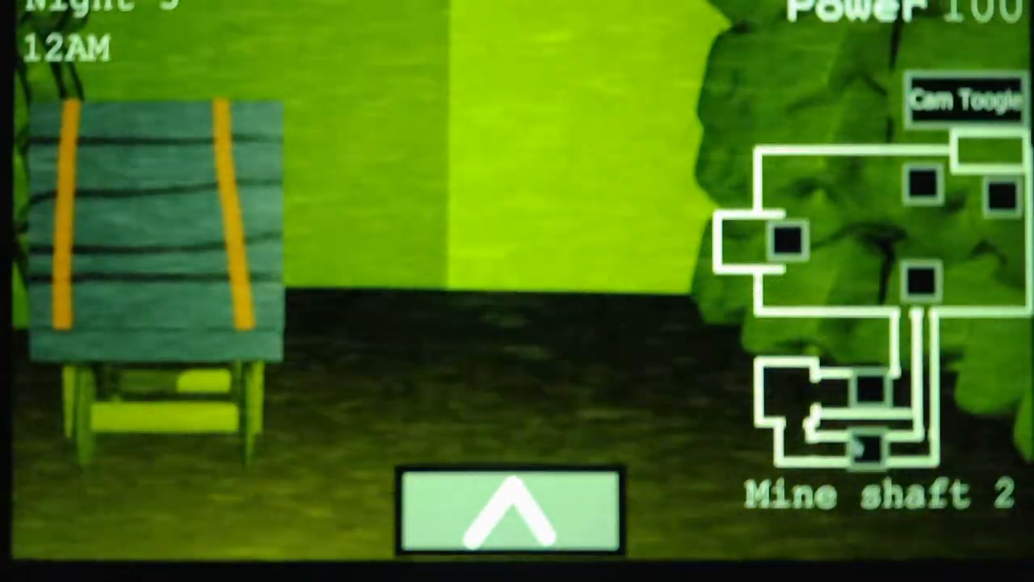
# Step: Check the East hall, North hall and mine map cameras, then return to the office view
pyautogui.click(869, 449)
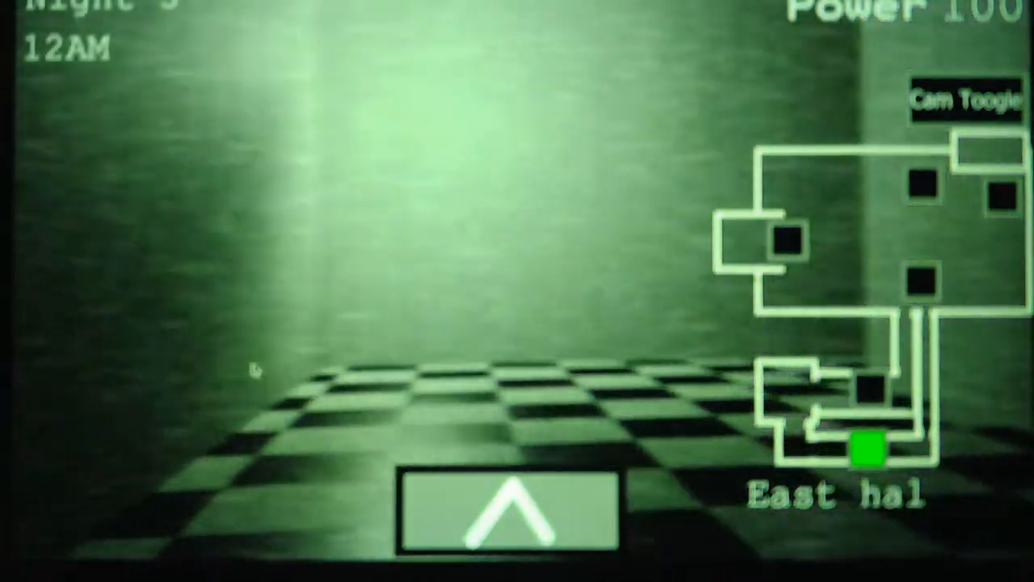
pyautogui.click(869, 449)
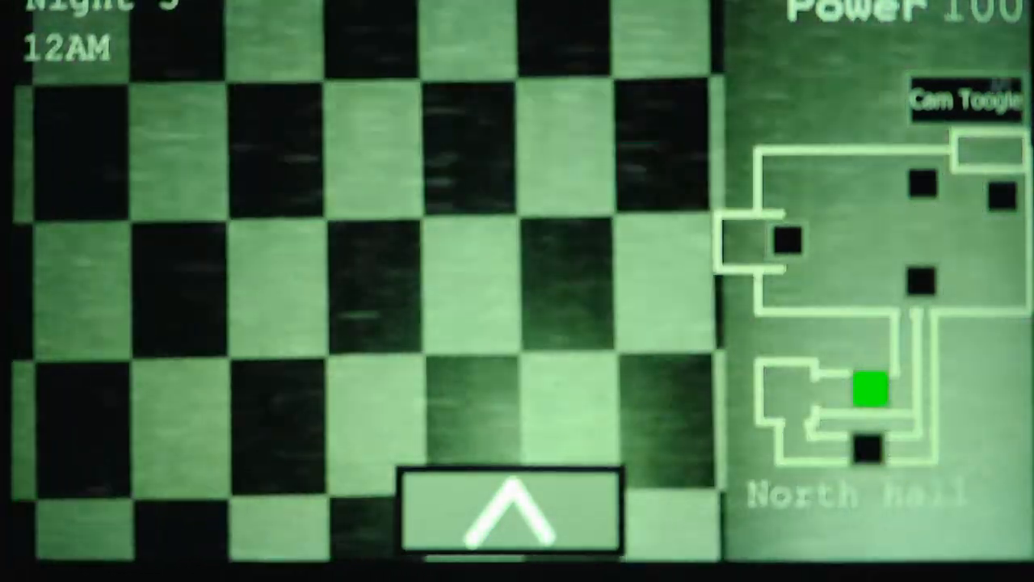
pyautogui.click(966, 104)
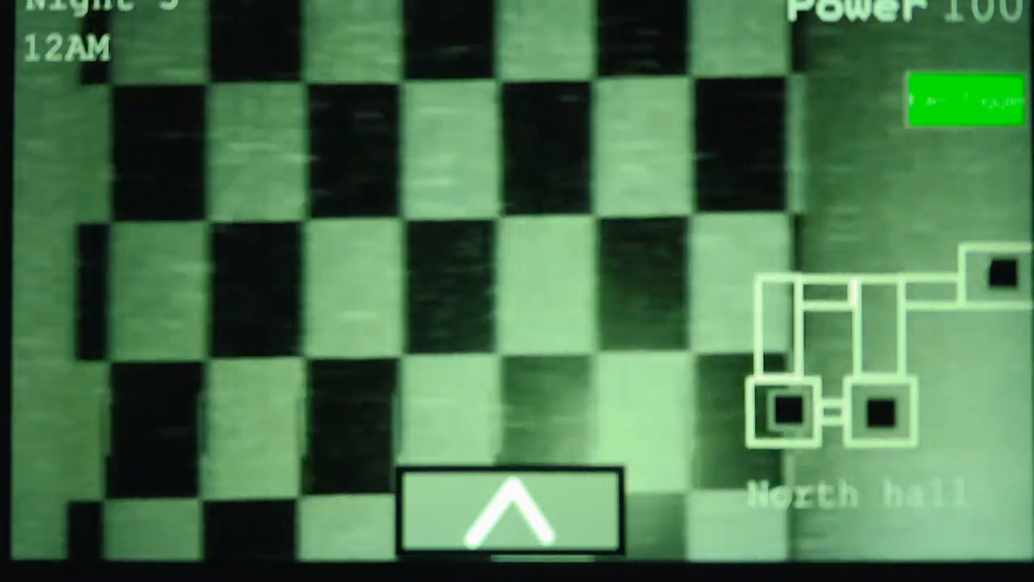
pyautogui.click(881, 412)
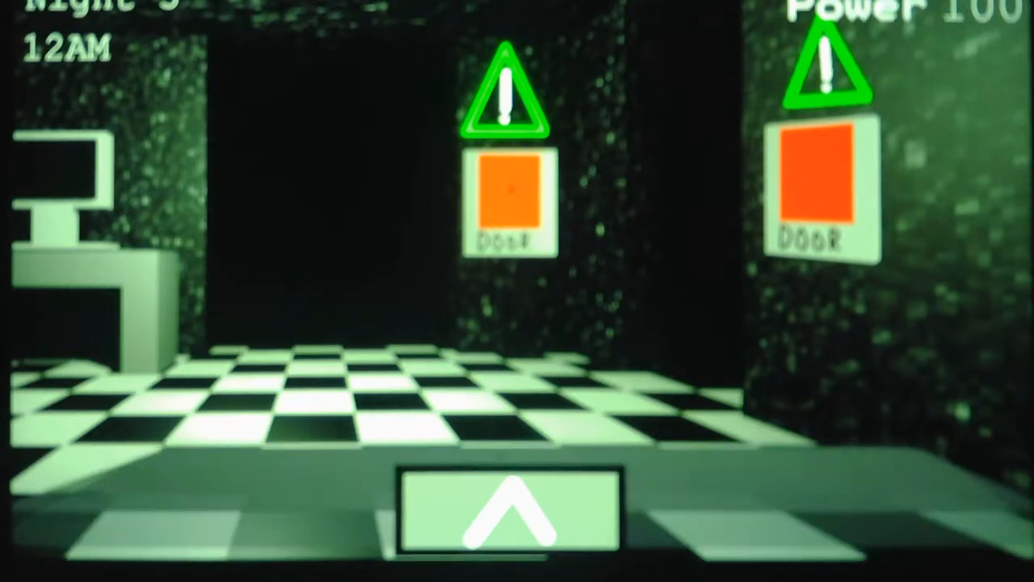
# Step: Look around the office, then raise the monitor showing Mine shaft 2
pyautogui.click(509, 514)
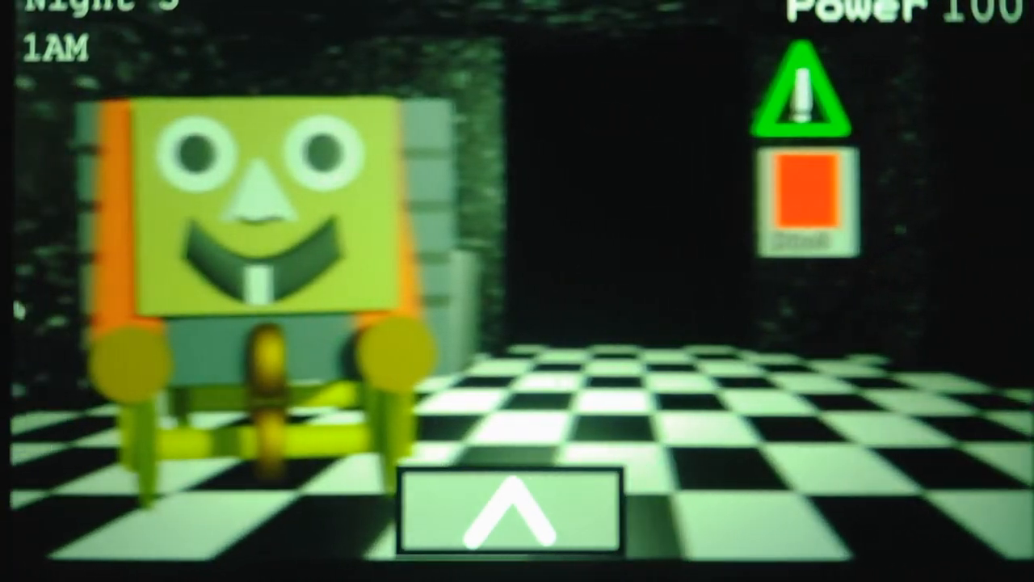
pyautogui.click(507, 514)
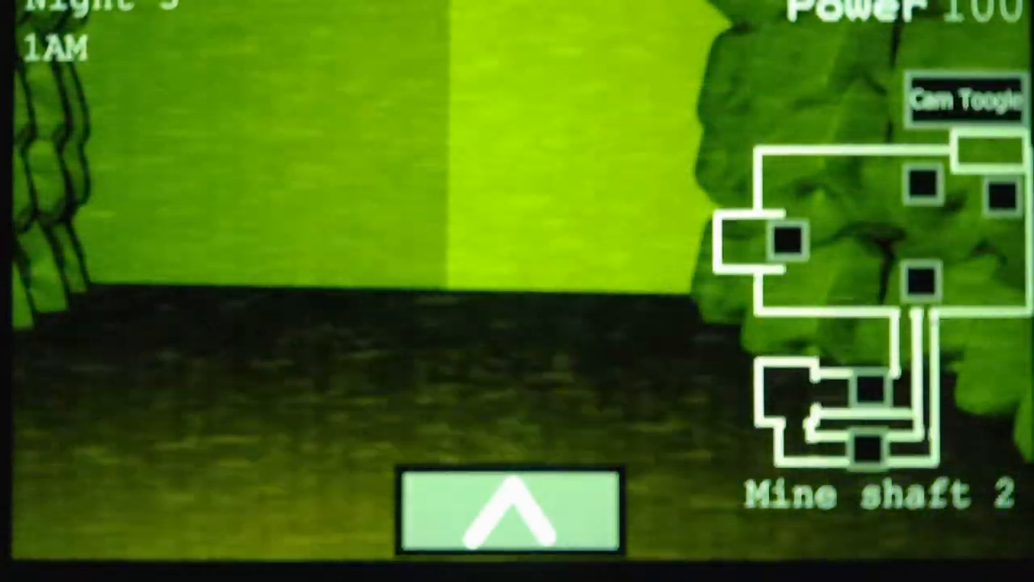
# Step: Switch the feed from the mine shaft view to the North hall camera
pyautogui.click(869, 449)
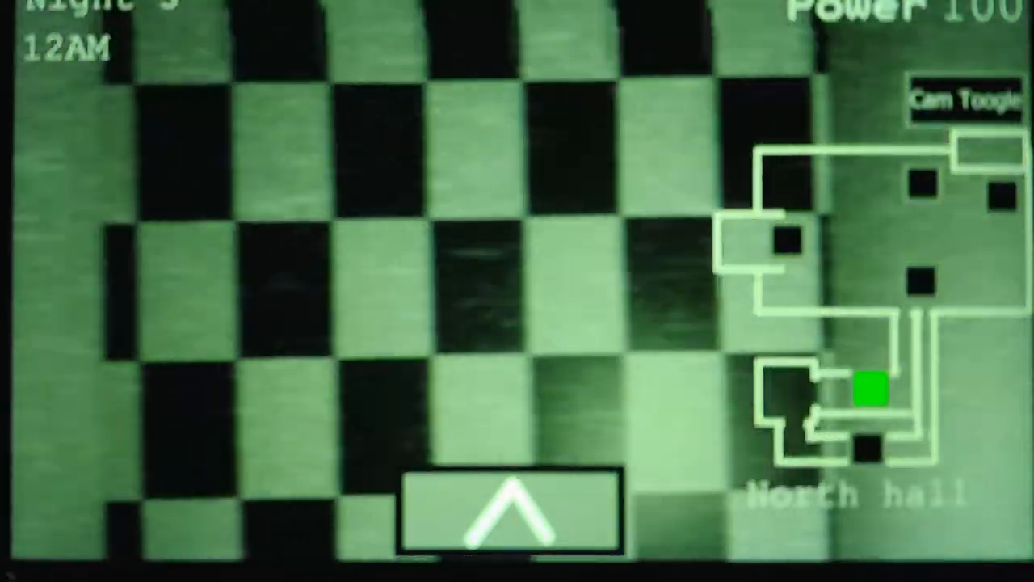
# Step: Check Mine shaft 1 via Cam Toggle, then return to the hall map for the East hall feed
pyautogui.click(965, 100)
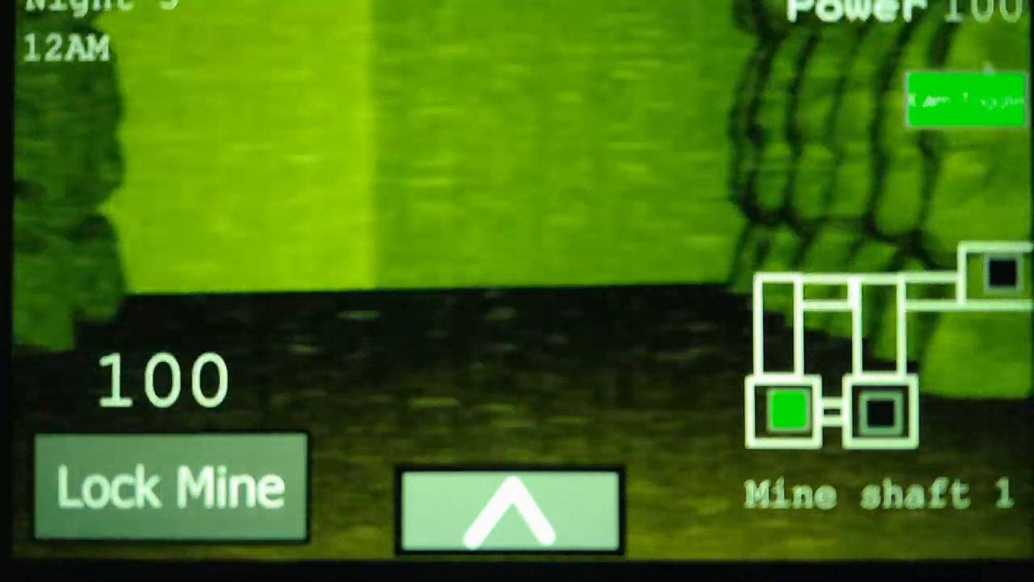
pyautogui.click(508, 509)
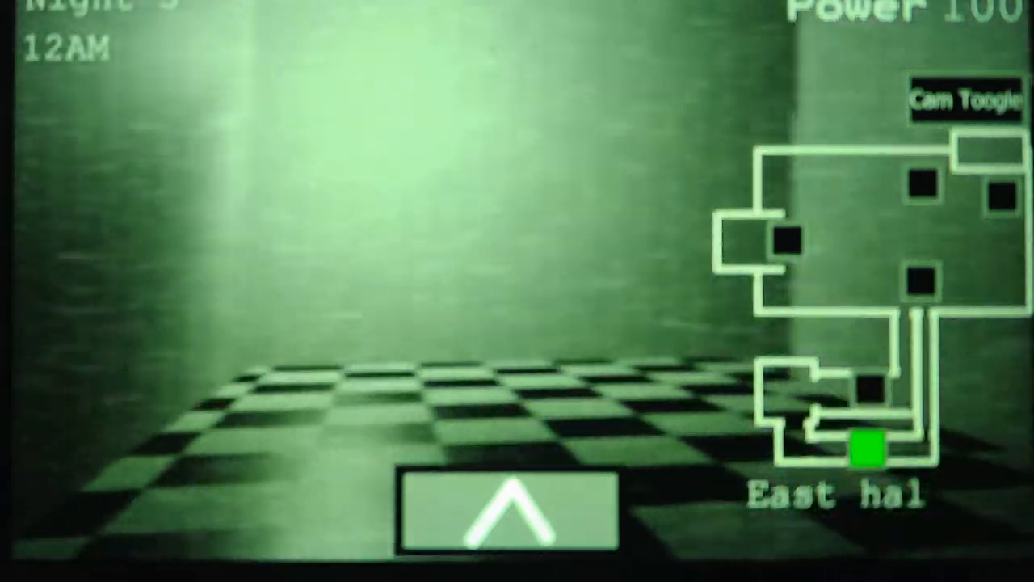
# Step: Recheck North hall, East hall and Mine shaft 1, then lower the monitor and shut the office doors
pyautogui.click(966, 100)
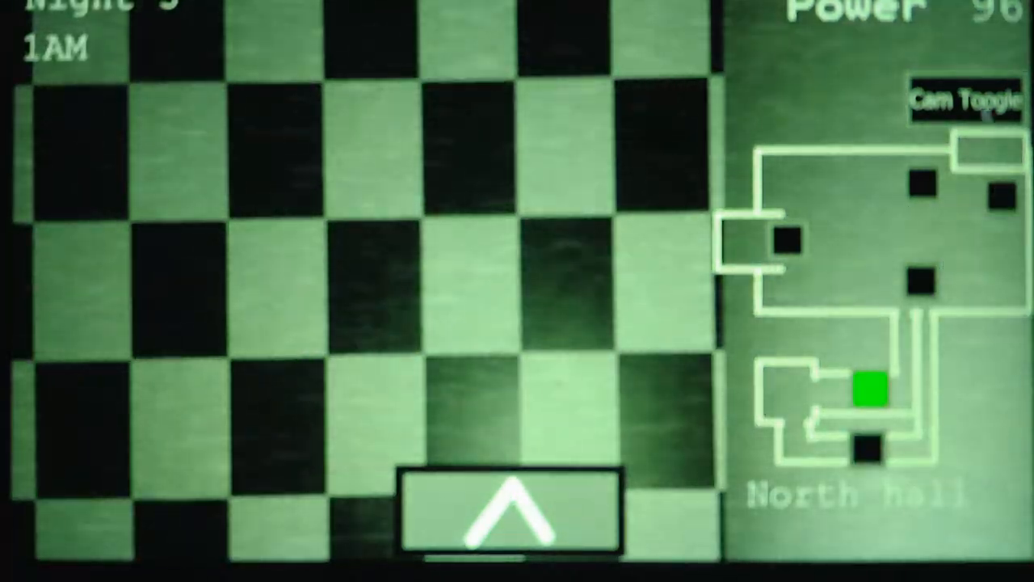
pyautogui.click(964, 101)
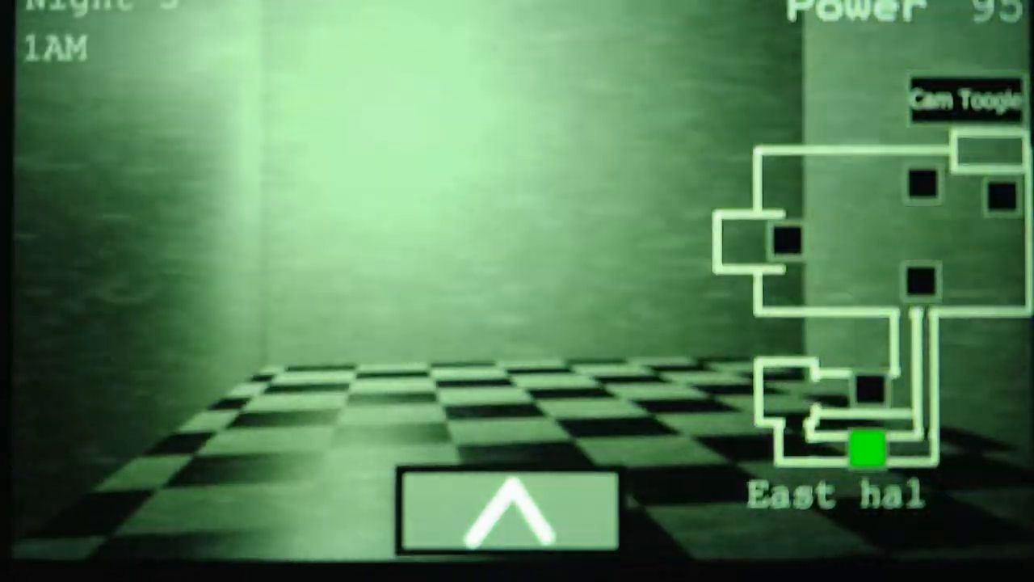
pyautogui.click(966, 100)
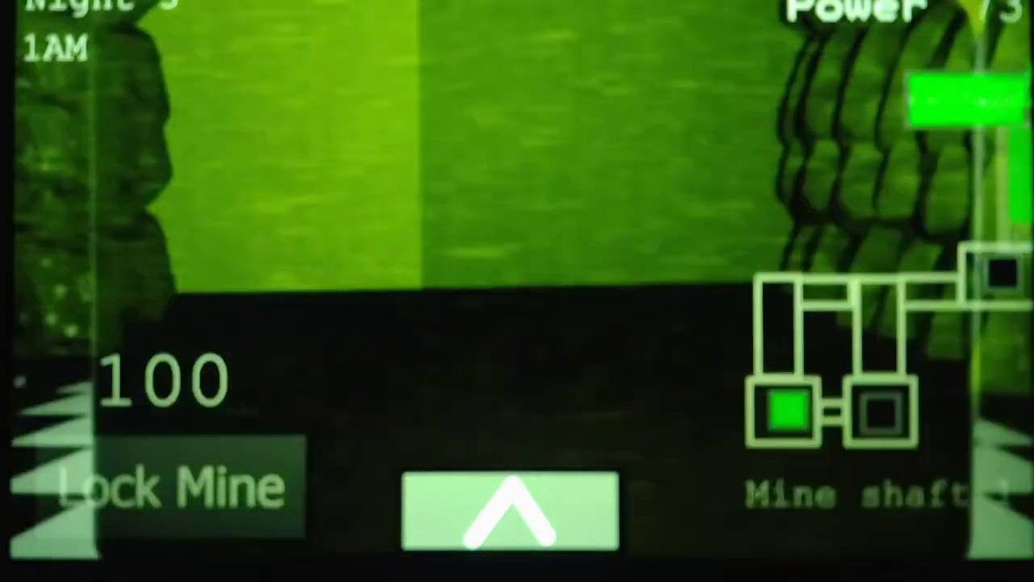
pyautogui.click(507, 513)
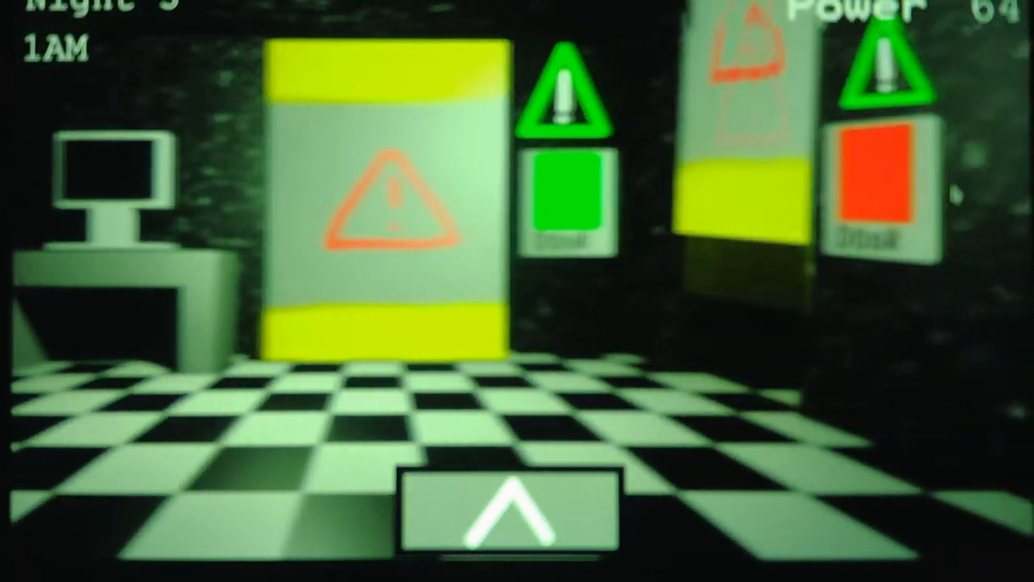